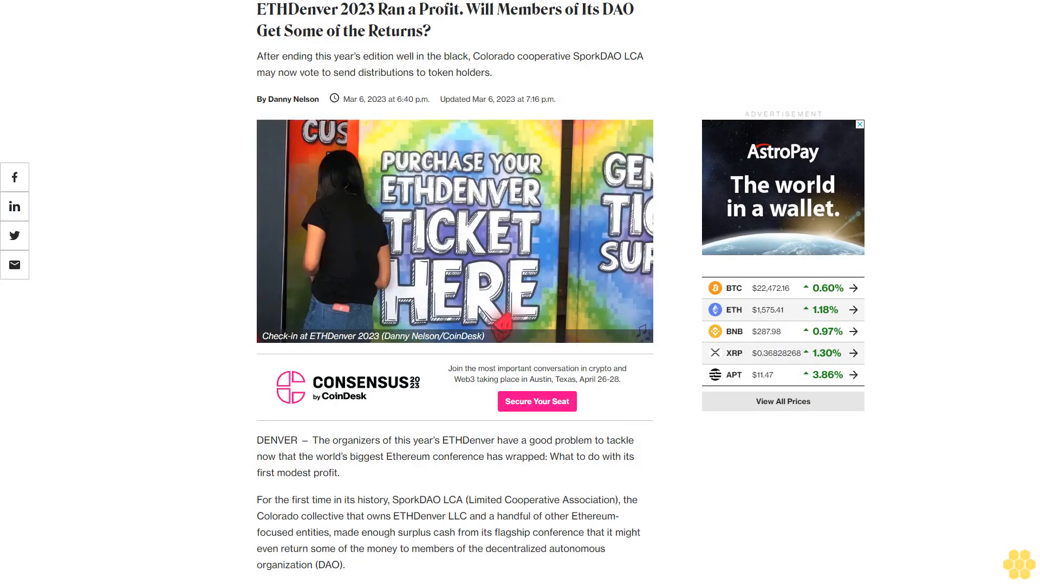
scroll(down, 3)
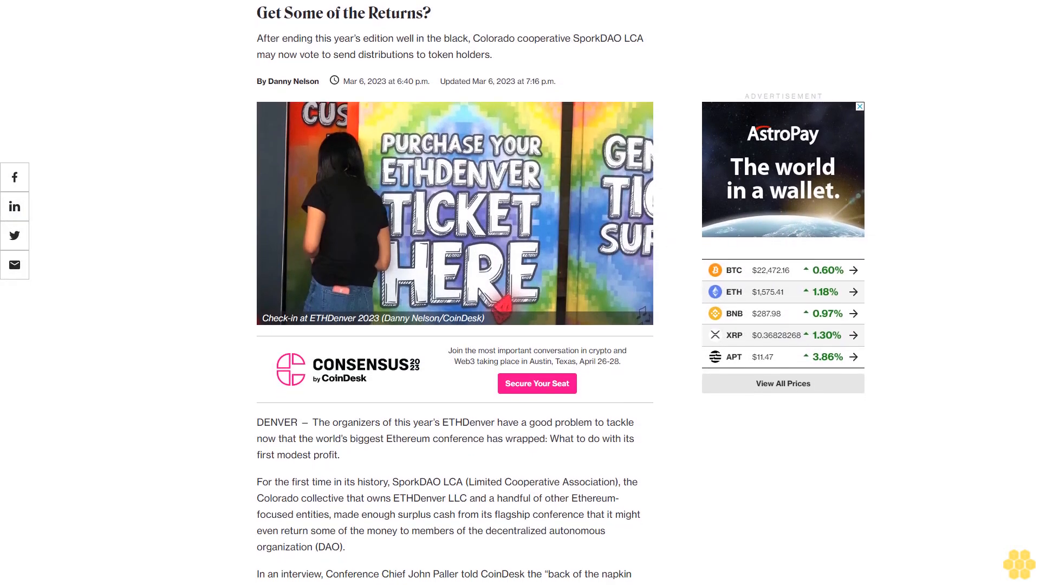
scroll(down, 3)
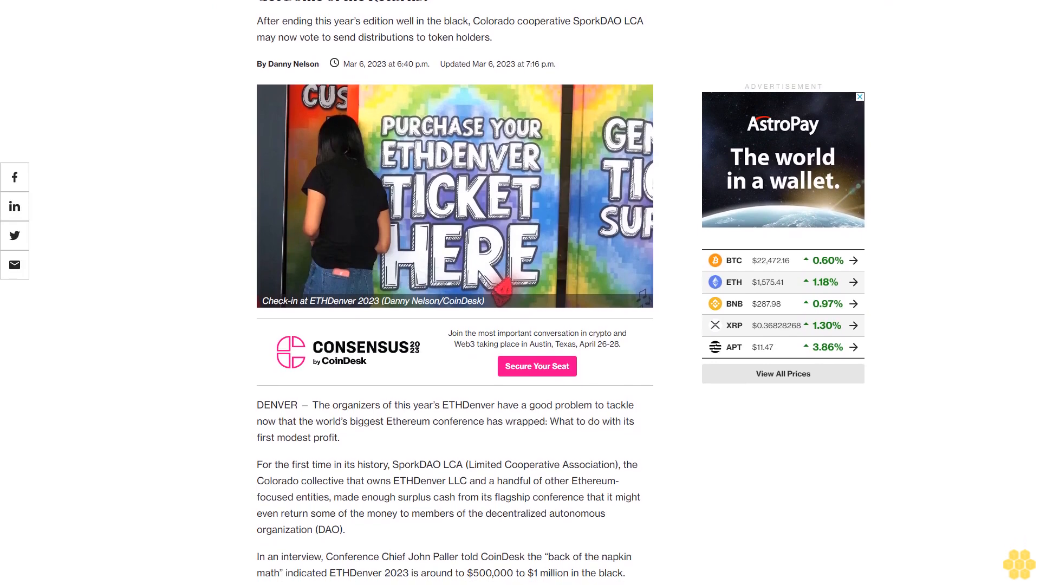
scroll(down, 3)
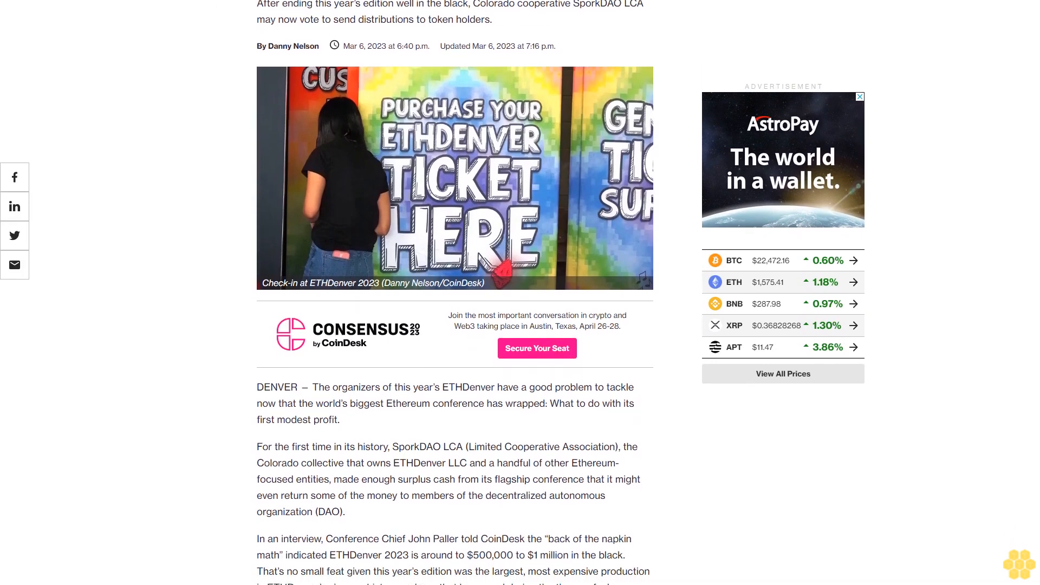
scroll(down, 3)
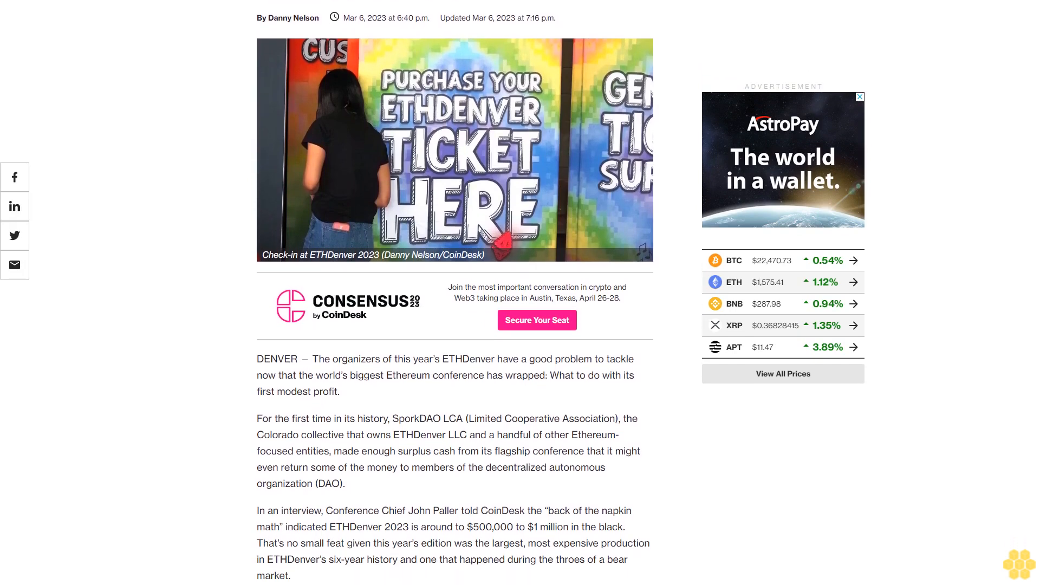
scroll(down, 3)
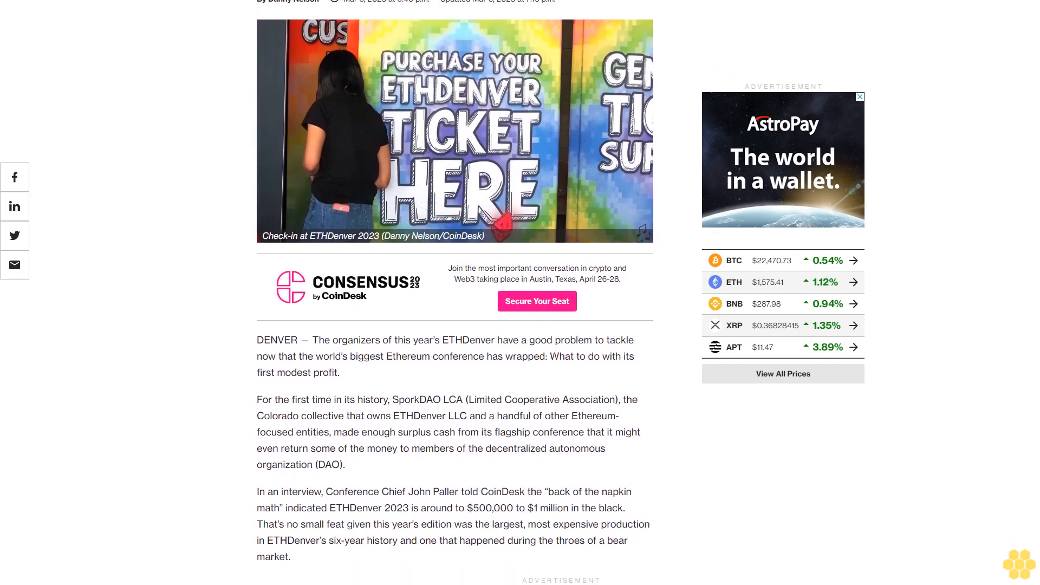
scroll(down, 3)
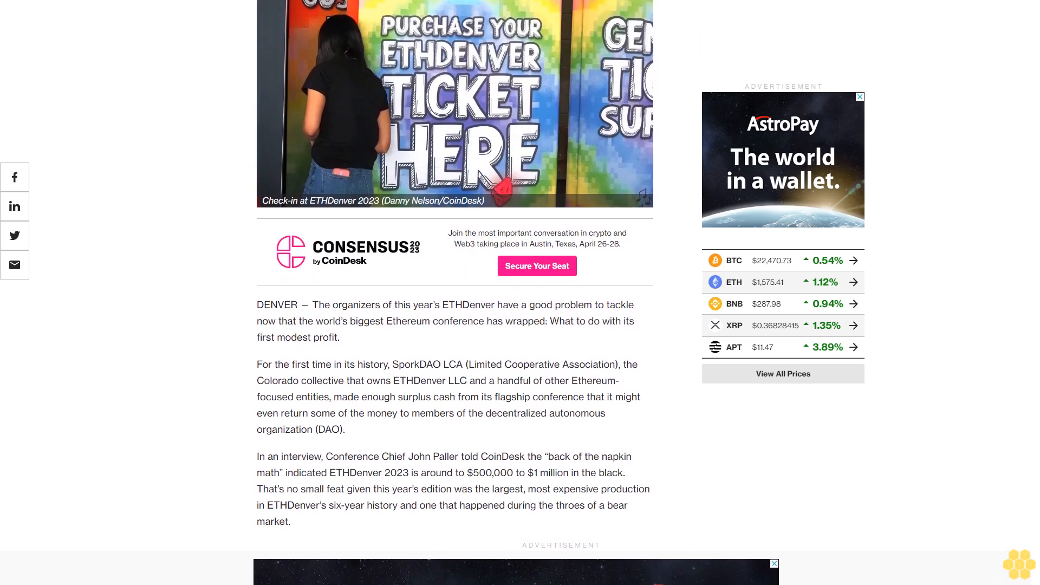
scroll(down, 3)
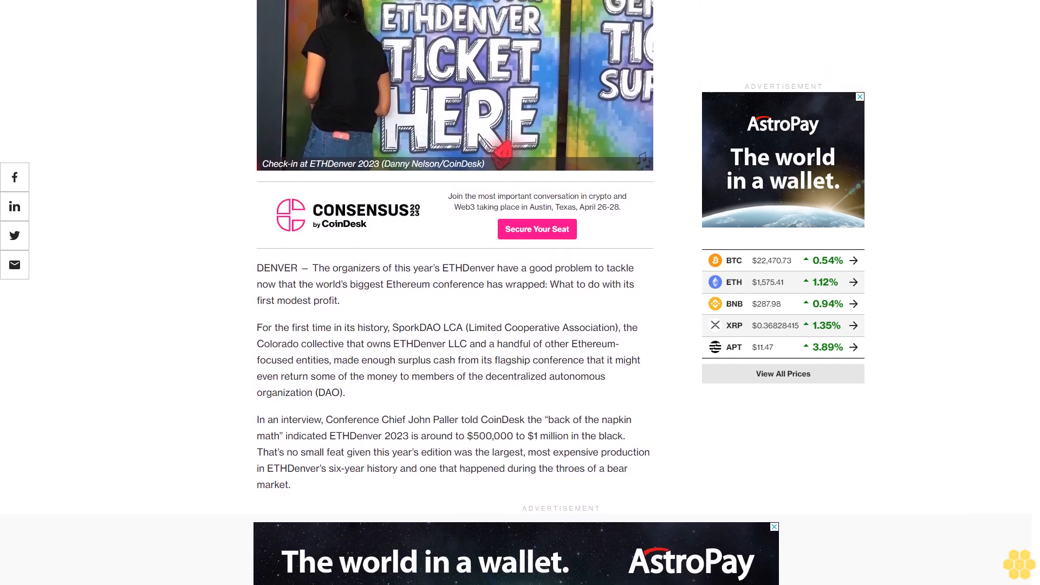
scroll(down, 3)
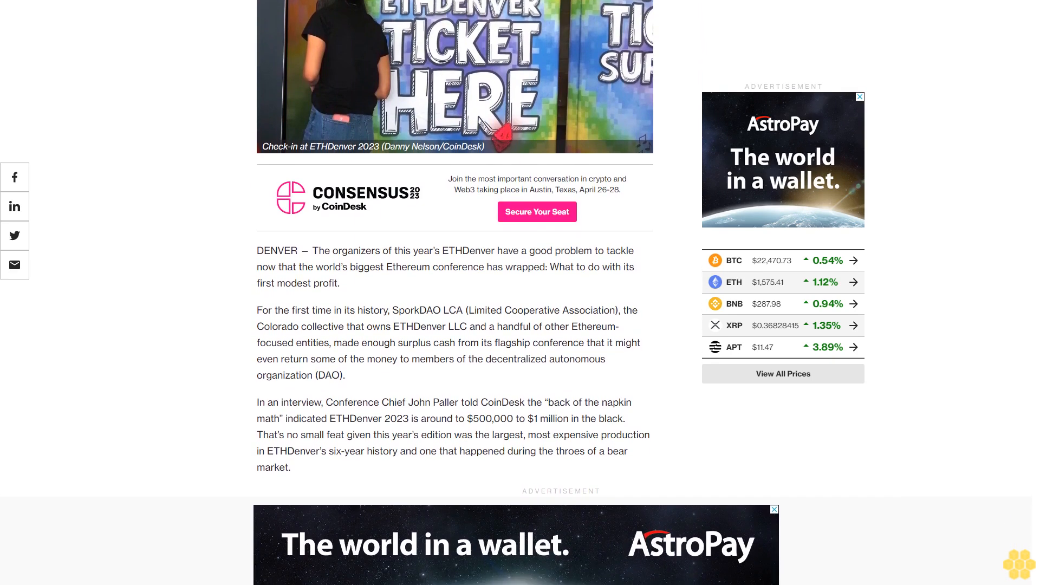
scroll(down, 3)
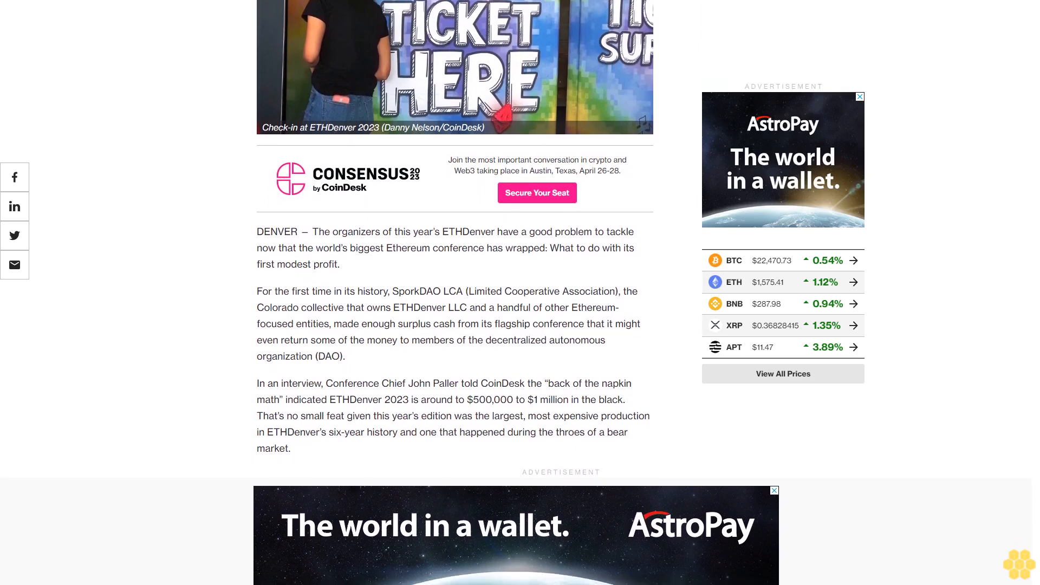
scroll(down, 3)
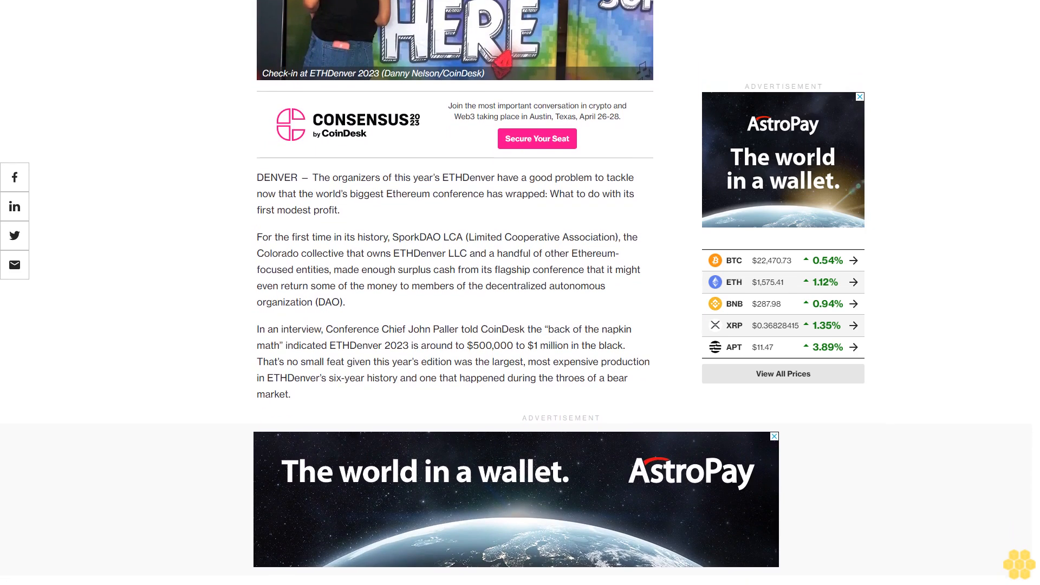
scroll(down, 3)
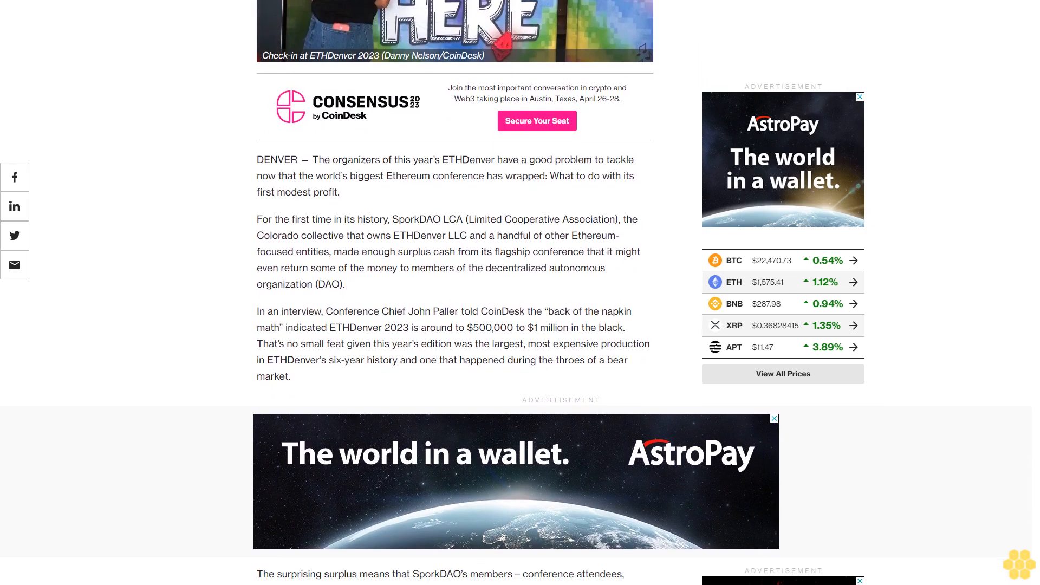
scroll(down, 3)
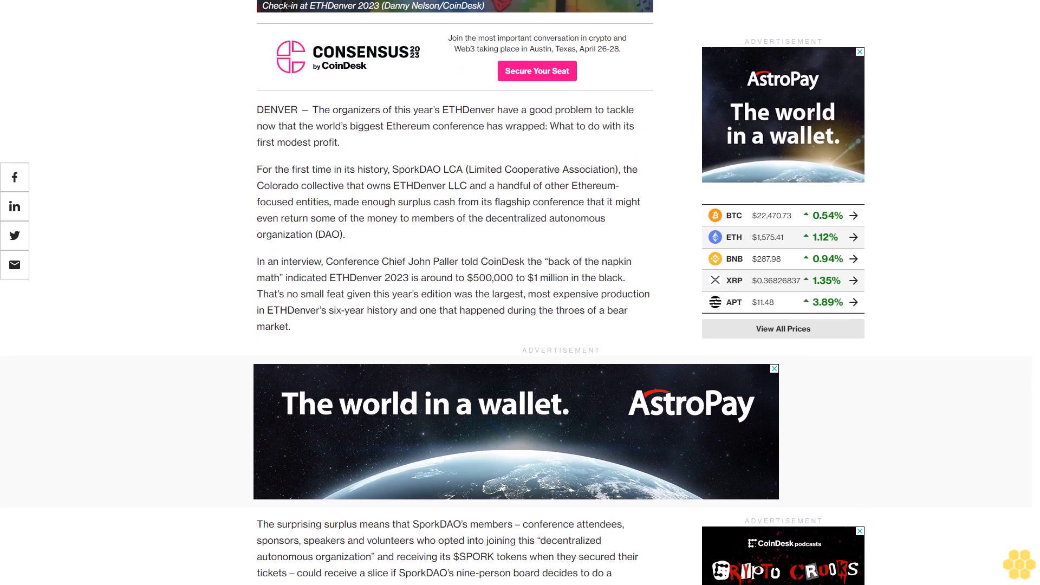
scroll(up, 3)
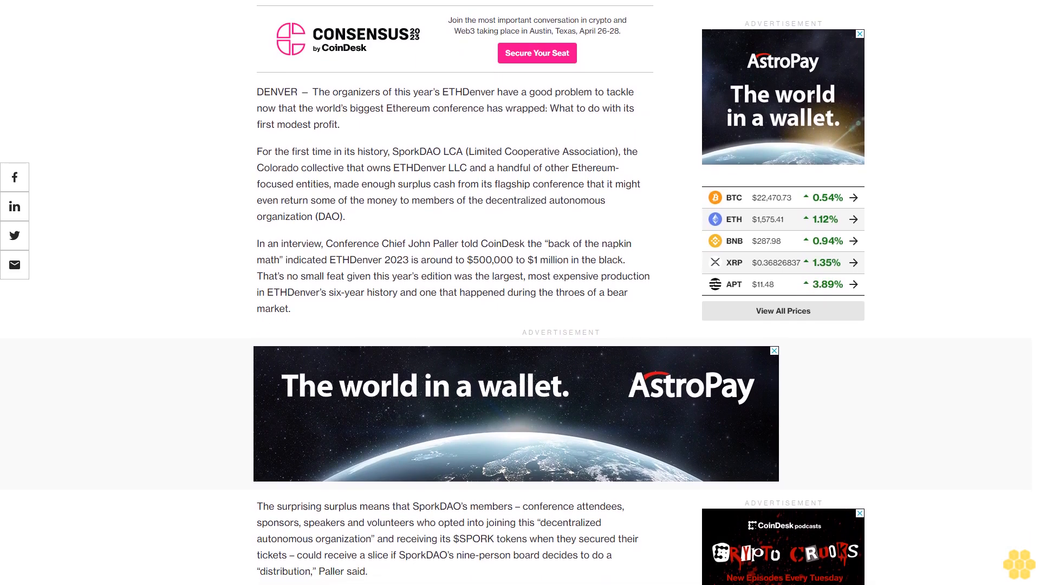
scroll(down, 3)
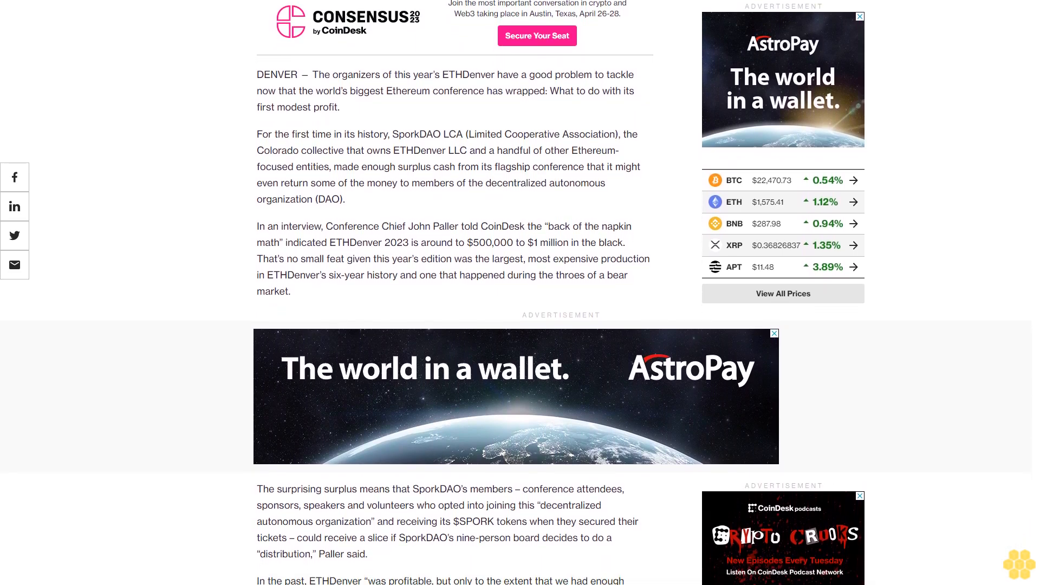
scroll(down, 3)
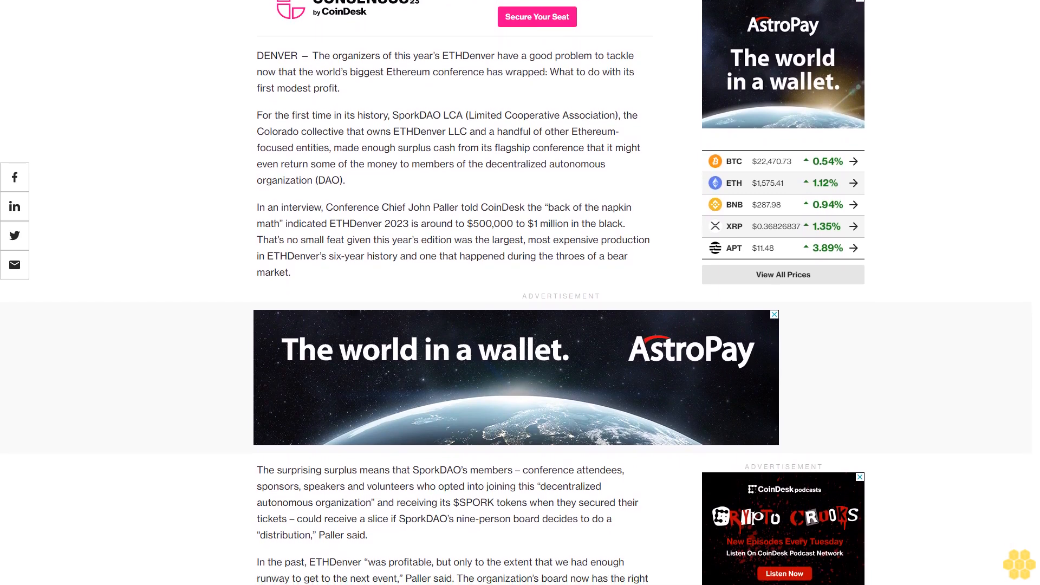
scroll(down, 3)
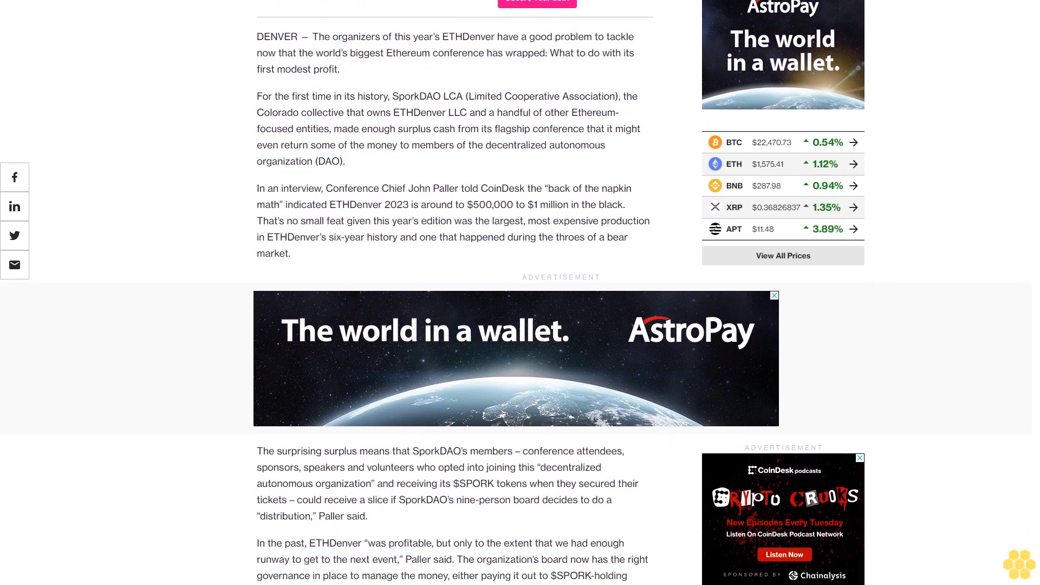
scroll(down, 3)
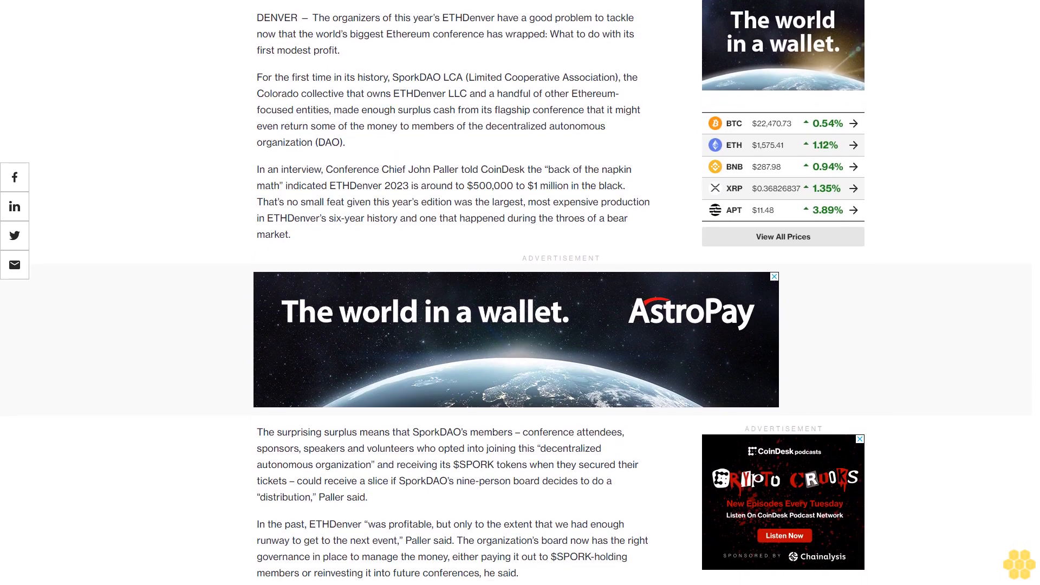
scroll(down, 3)
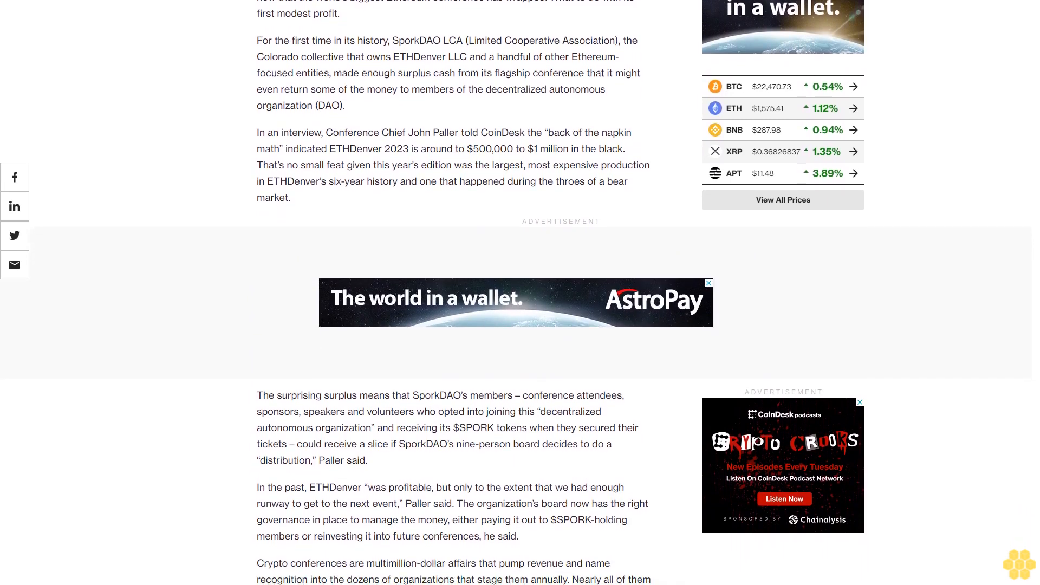
scroll(down, 3)
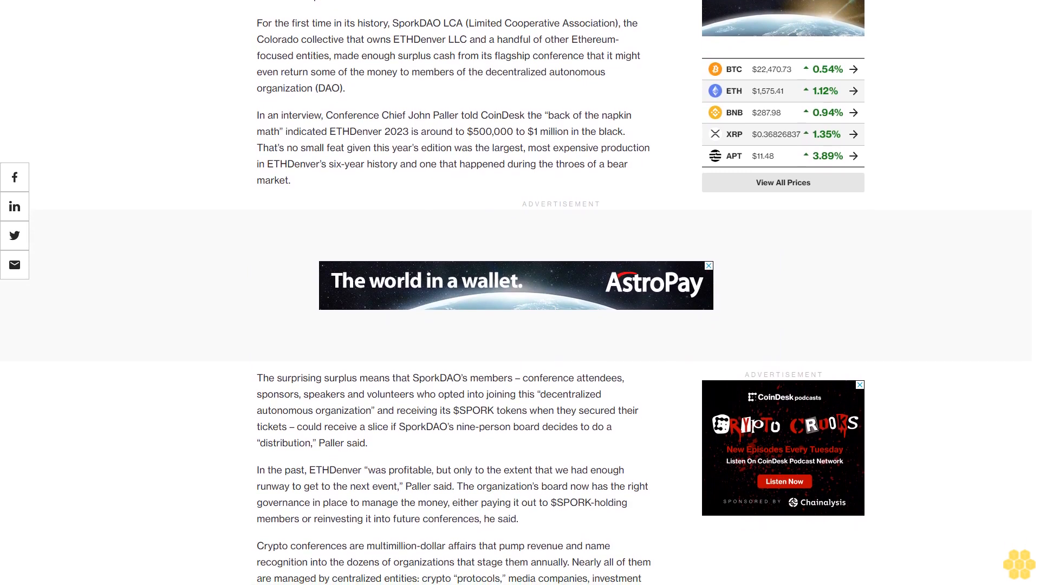
scroll(down, 3)
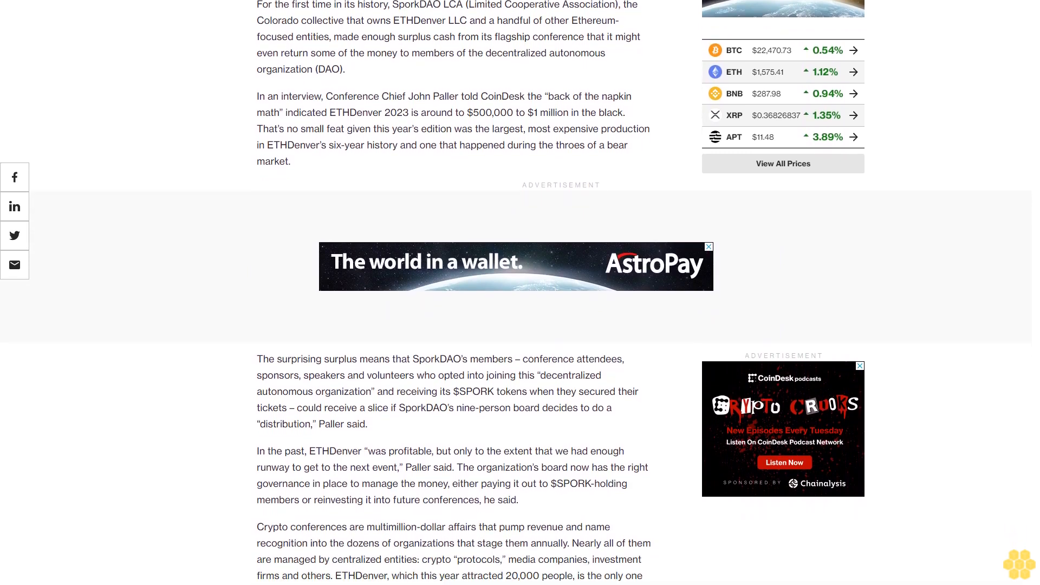
scroll(down, 3)
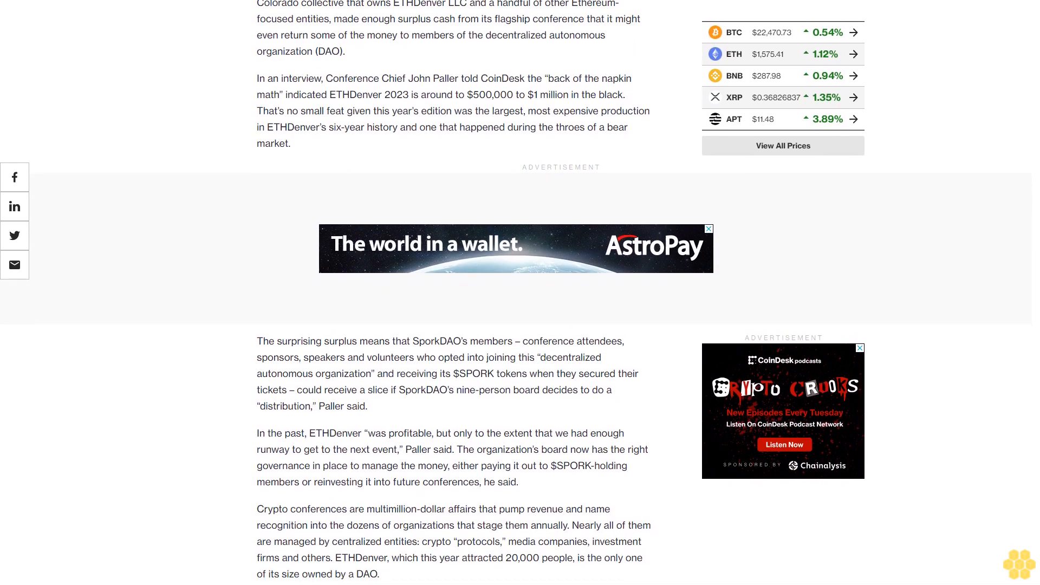
scroll(down, 3)
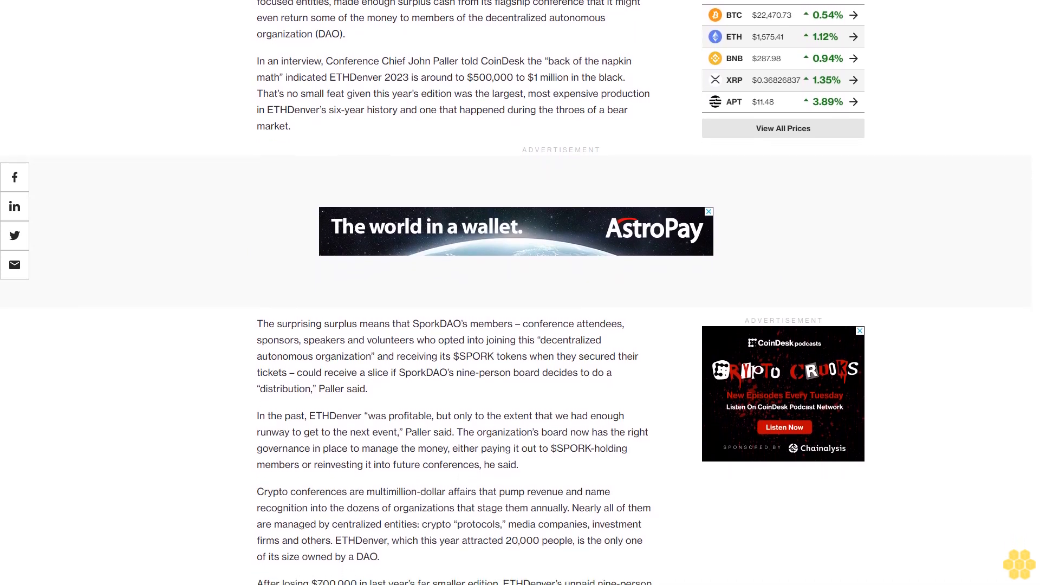
scroll(down, 3)
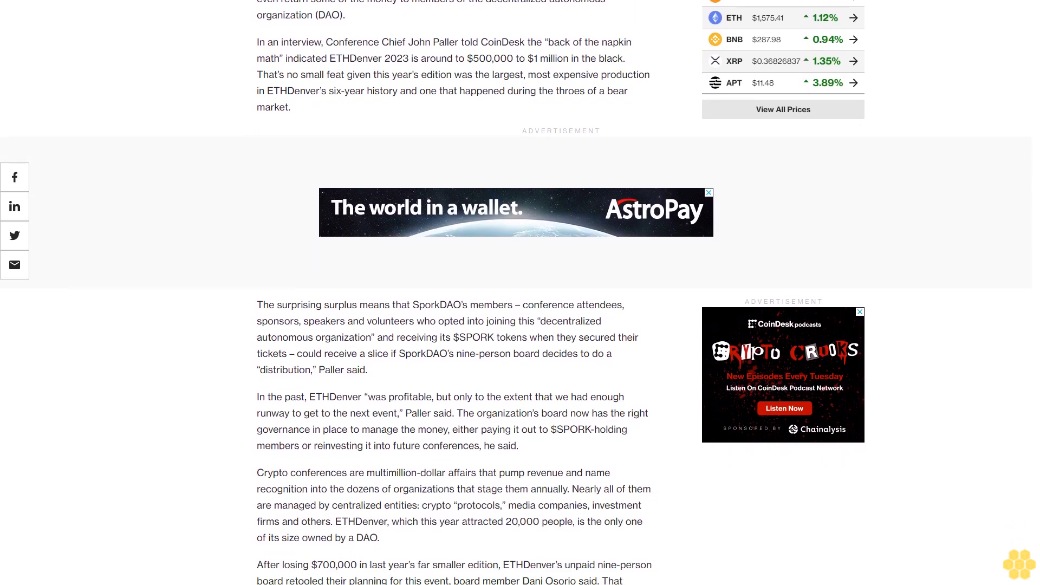
scroll(down, 3)
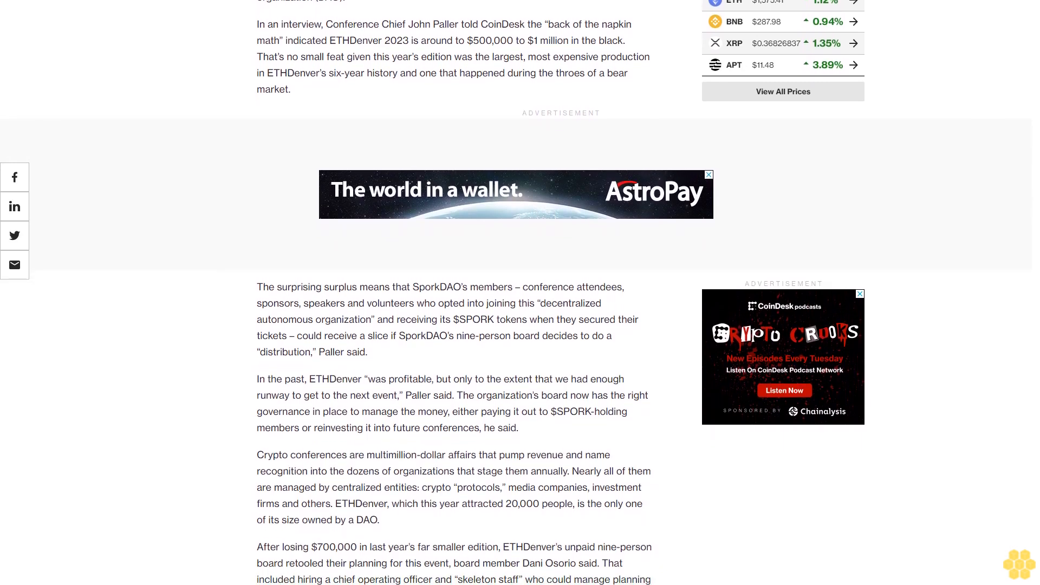
scroll(down, 3)
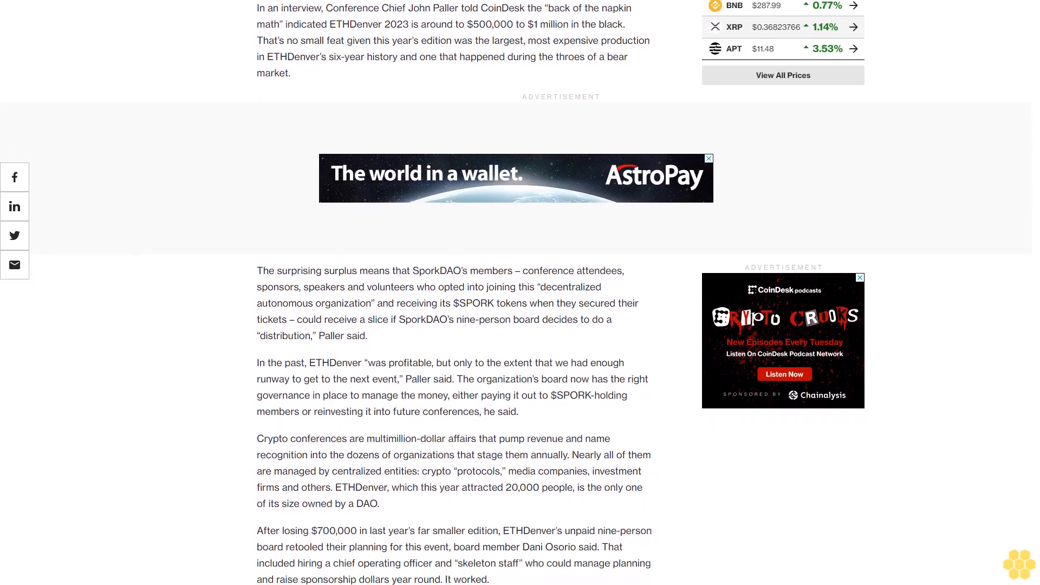
scroll(down, 3)
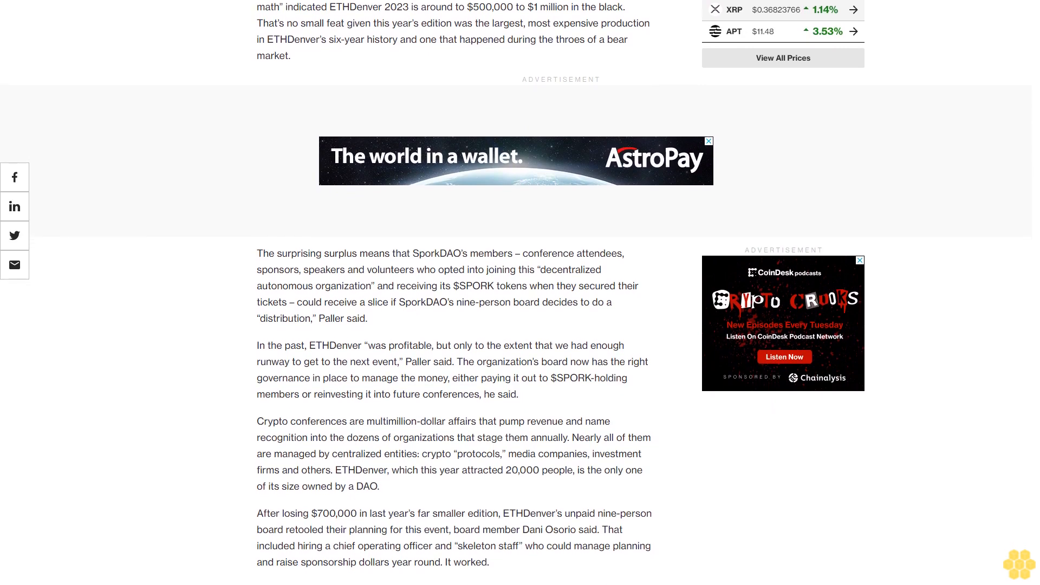
scroll(down, 3)
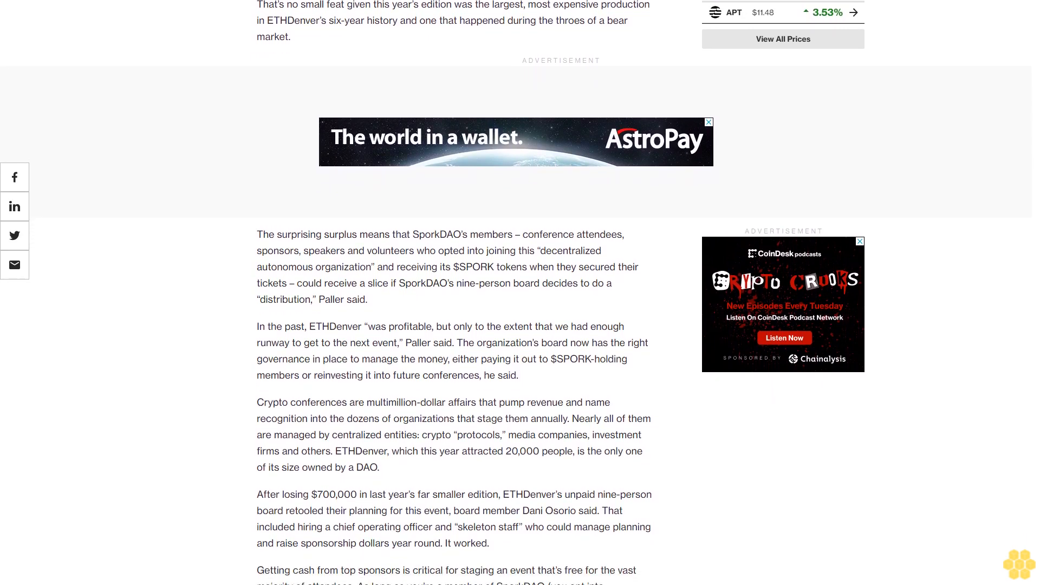
scroll(down, 3)
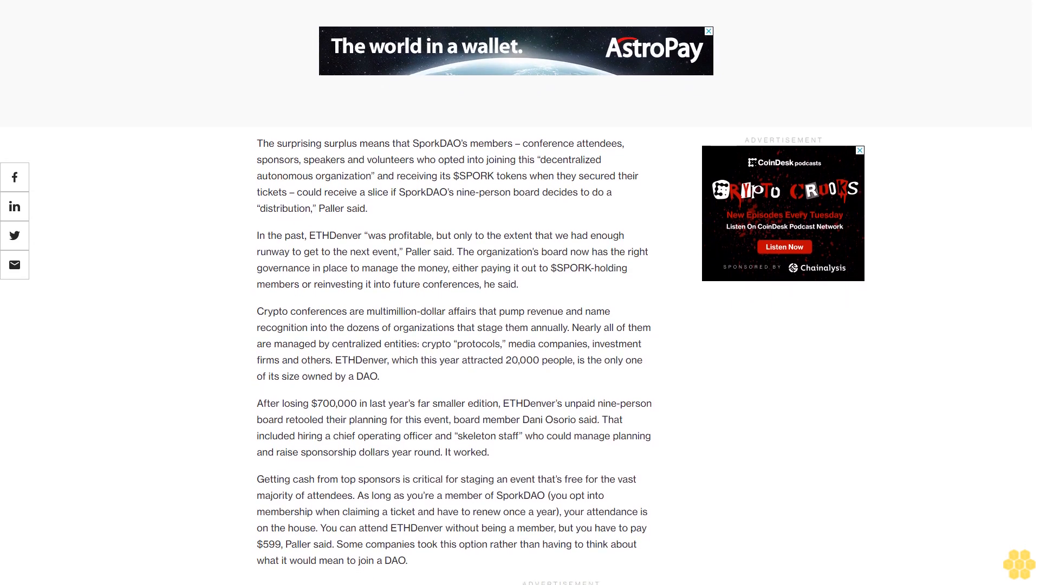
scroll(up, 3)
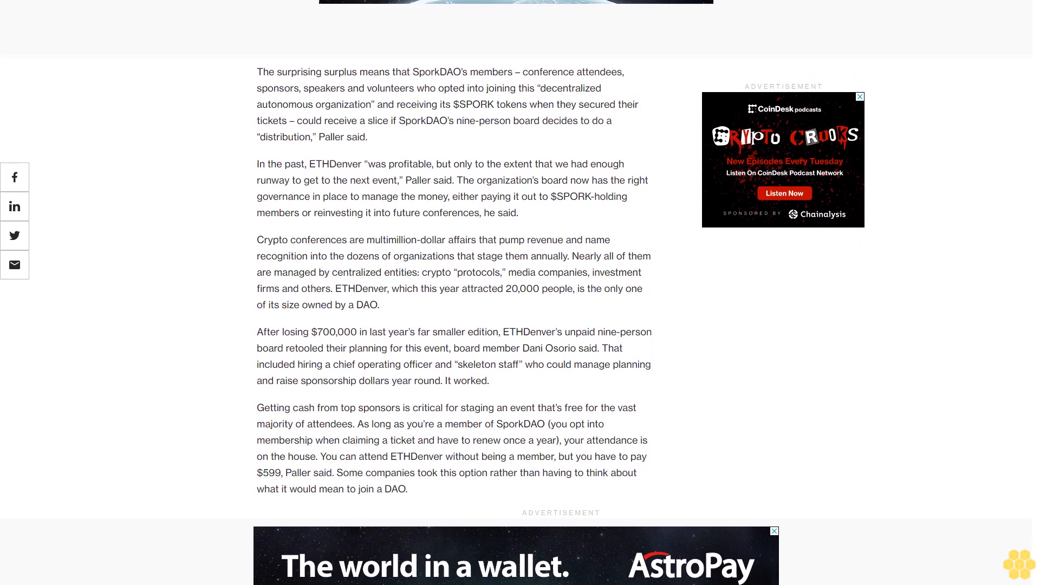
scroll(up, 3)
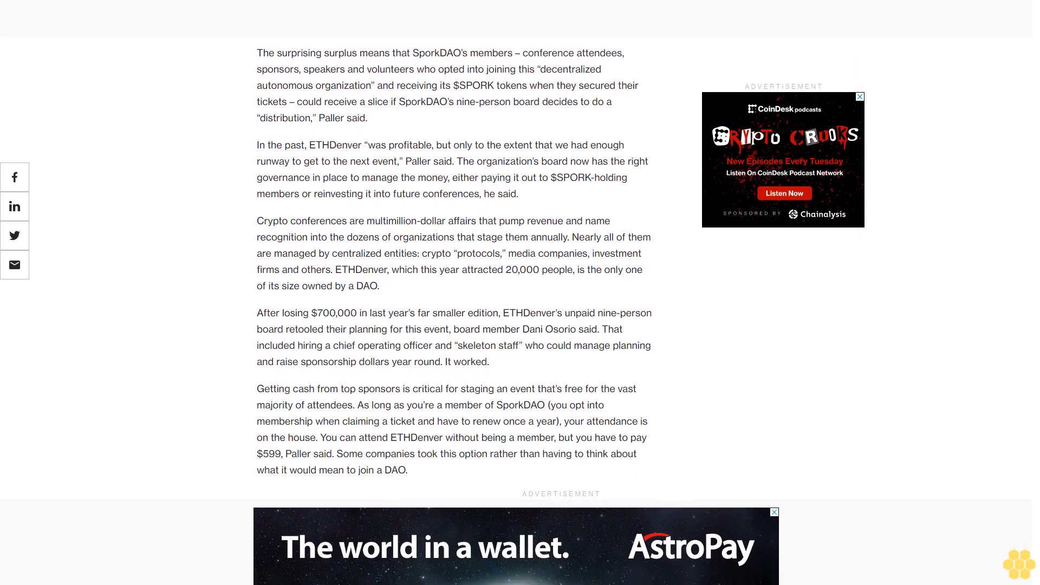
scroll(up, 3)
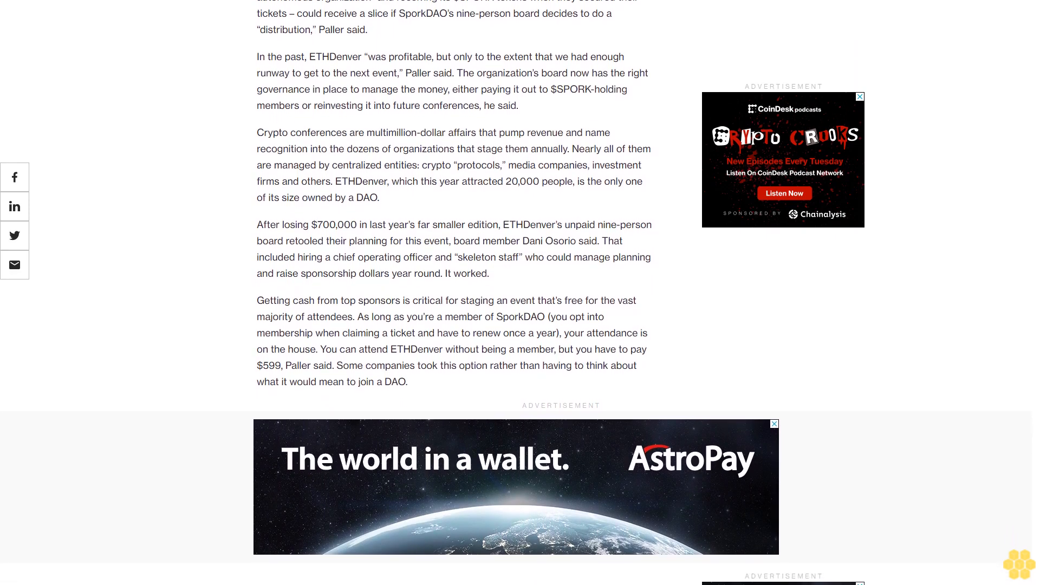
scroll(down, 3)
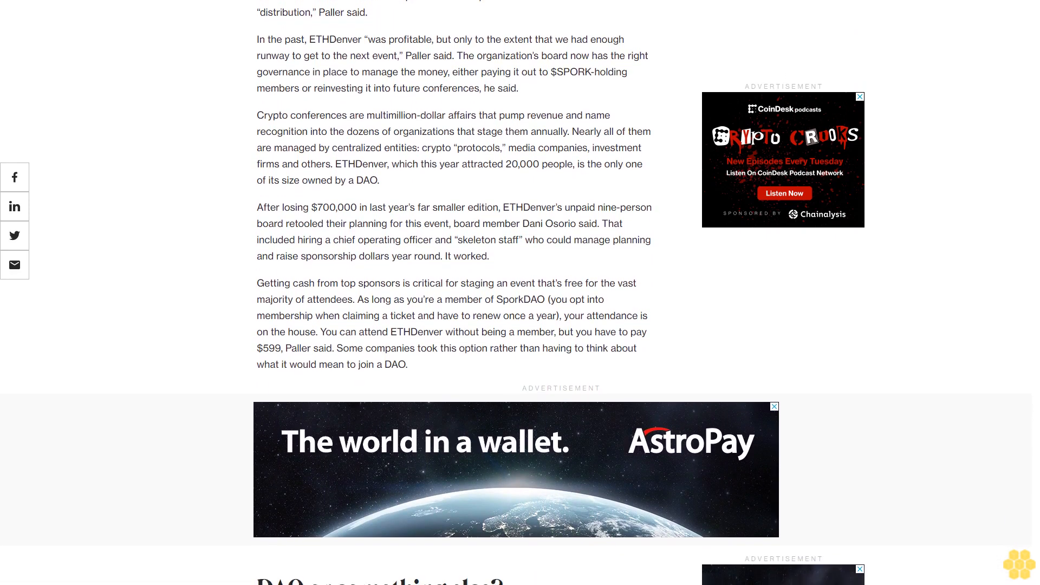
scroll(down, 3)
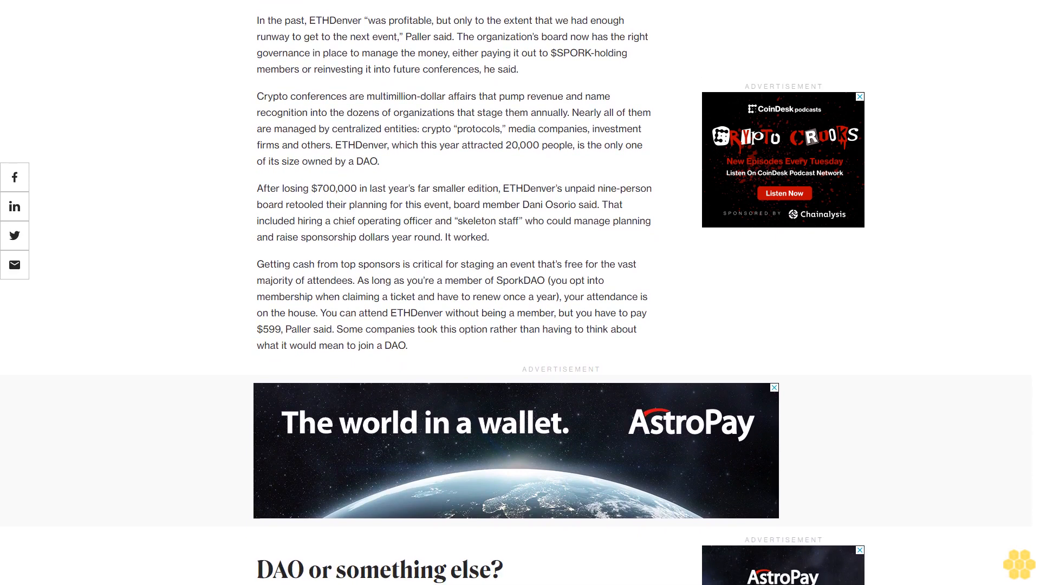
scroll(down, 3)
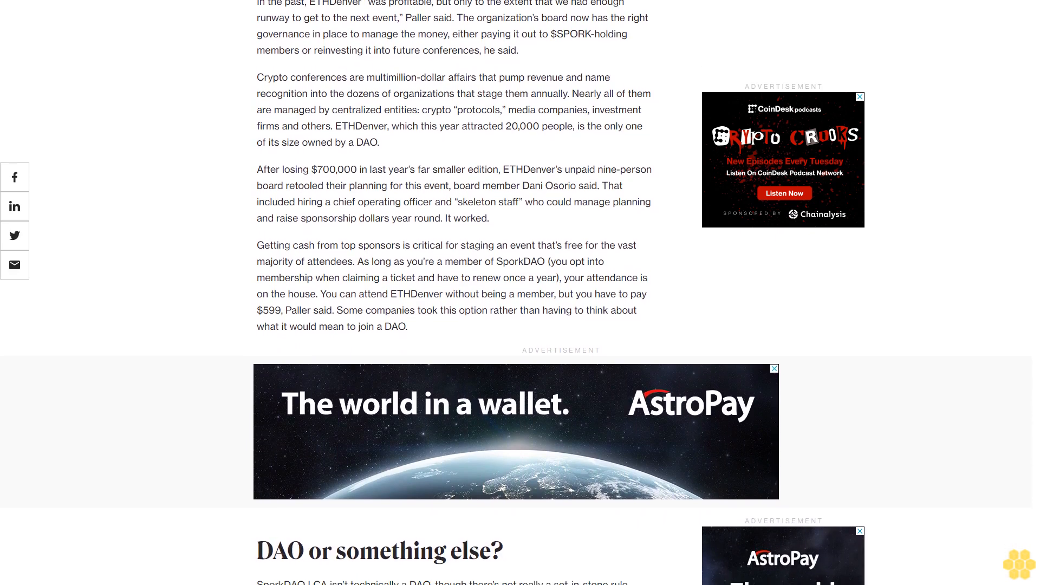
scroll(down, 3)
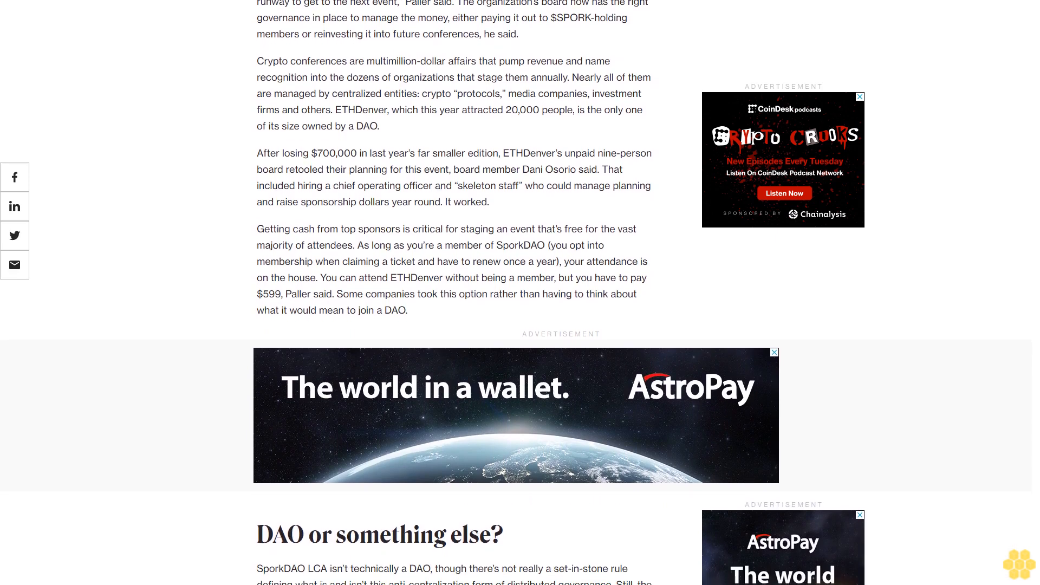
scroll(down, 3)
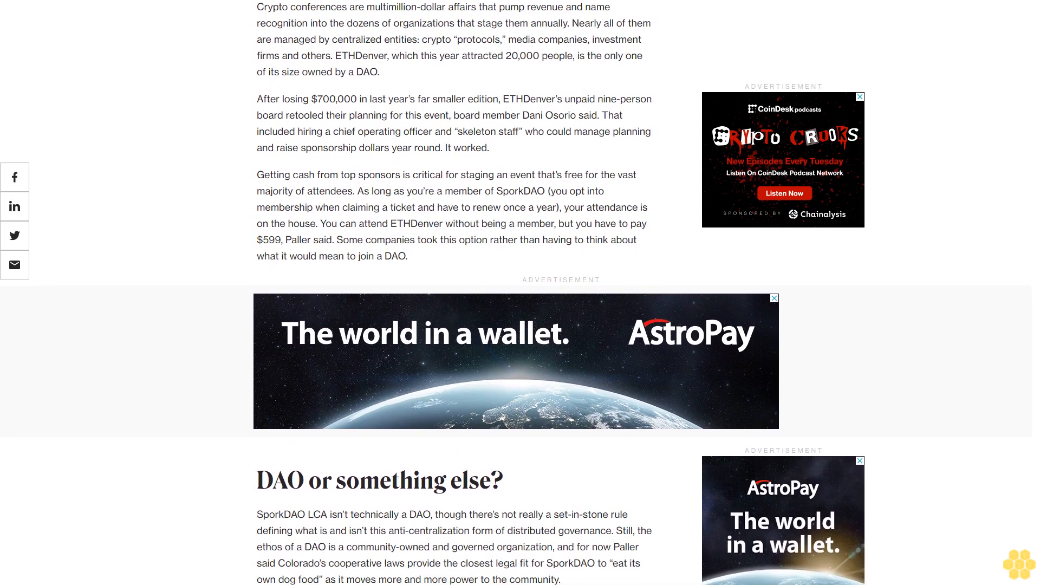
scroll(down, 3)
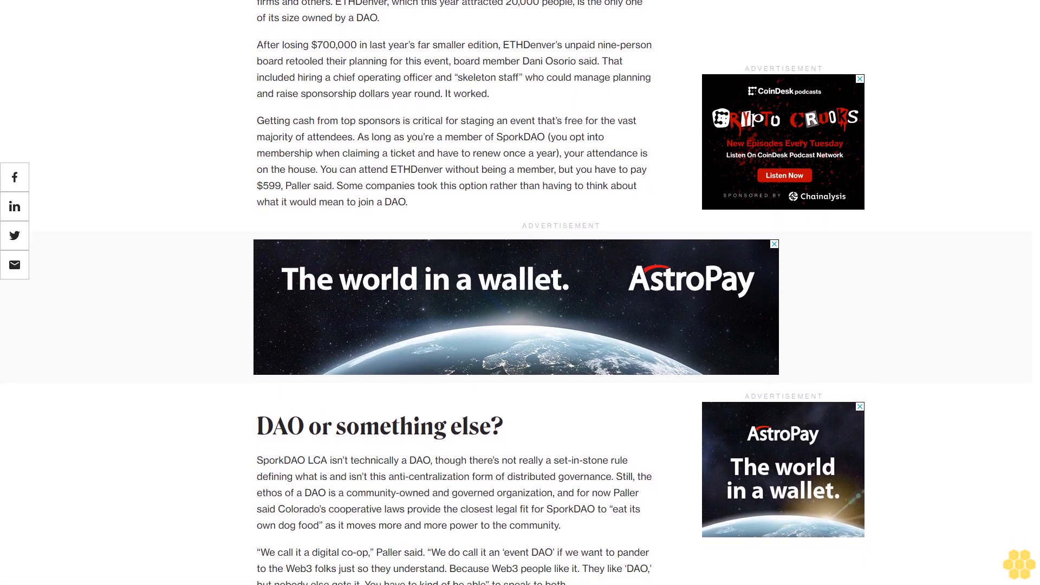
scroll(down, 3)
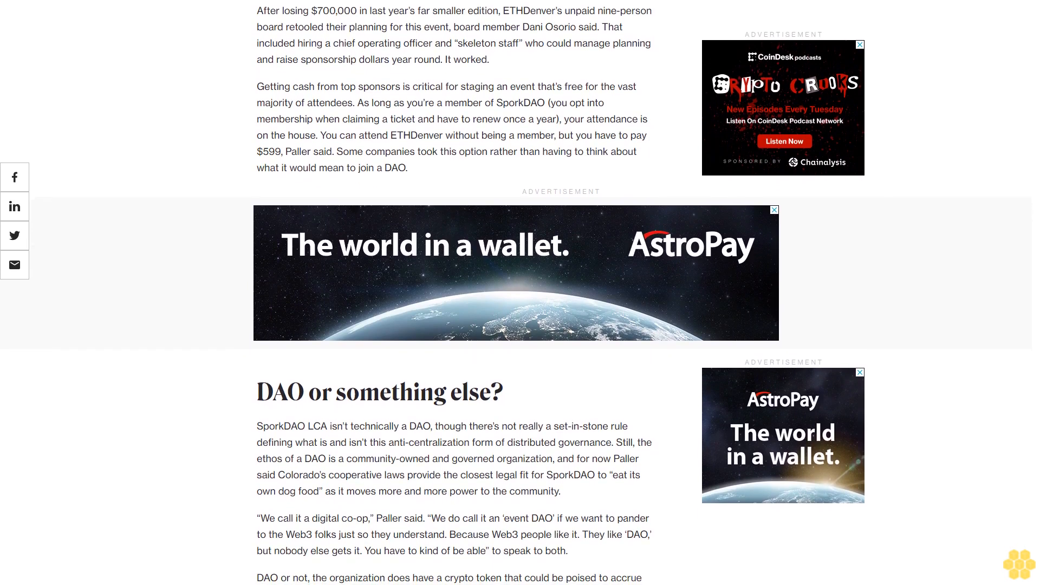
scroll(down, 3)
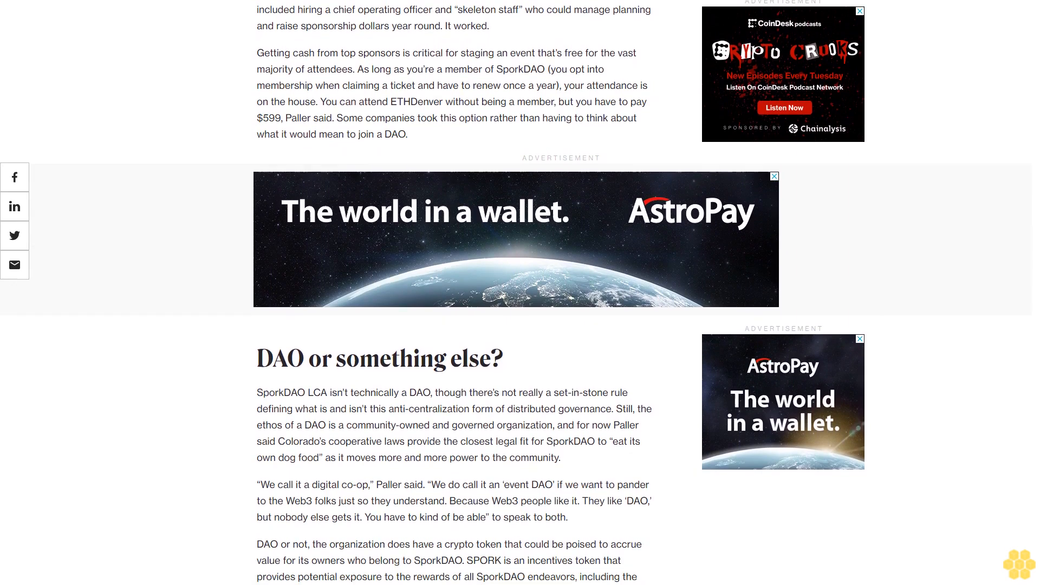
scroll(down, 3)
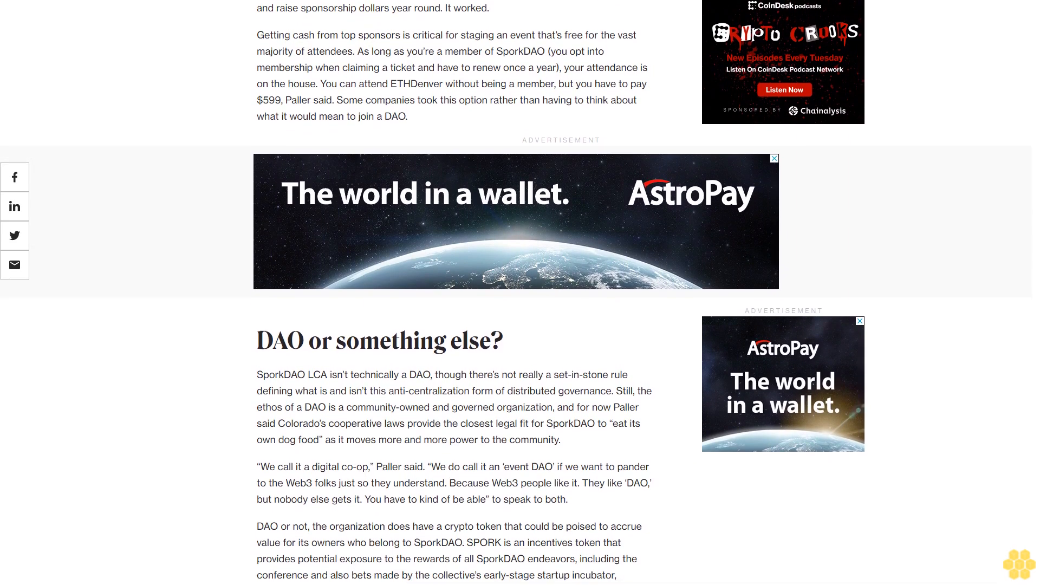
scroll(down, 3)
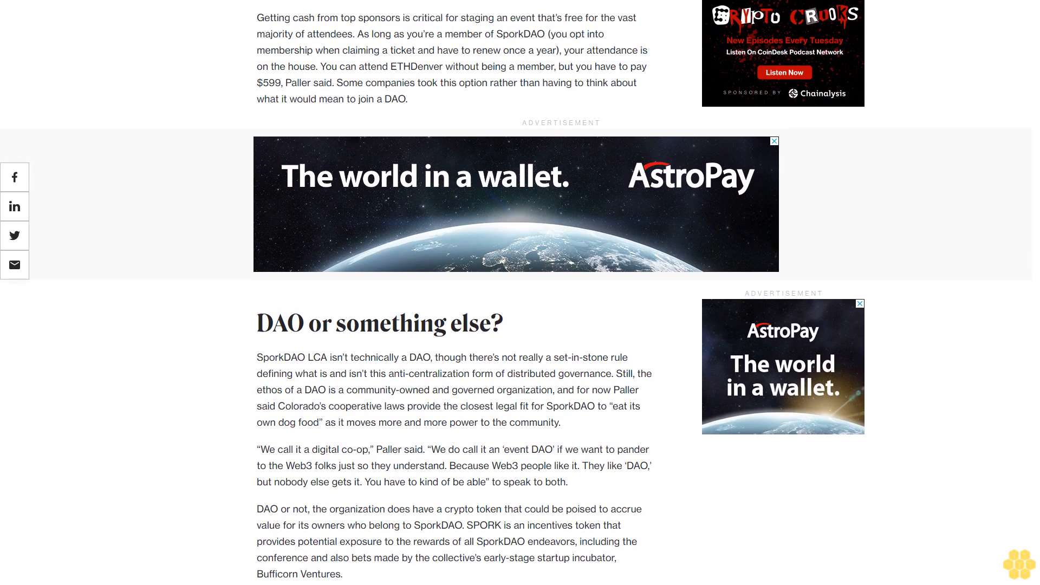
scroll(down, 3)
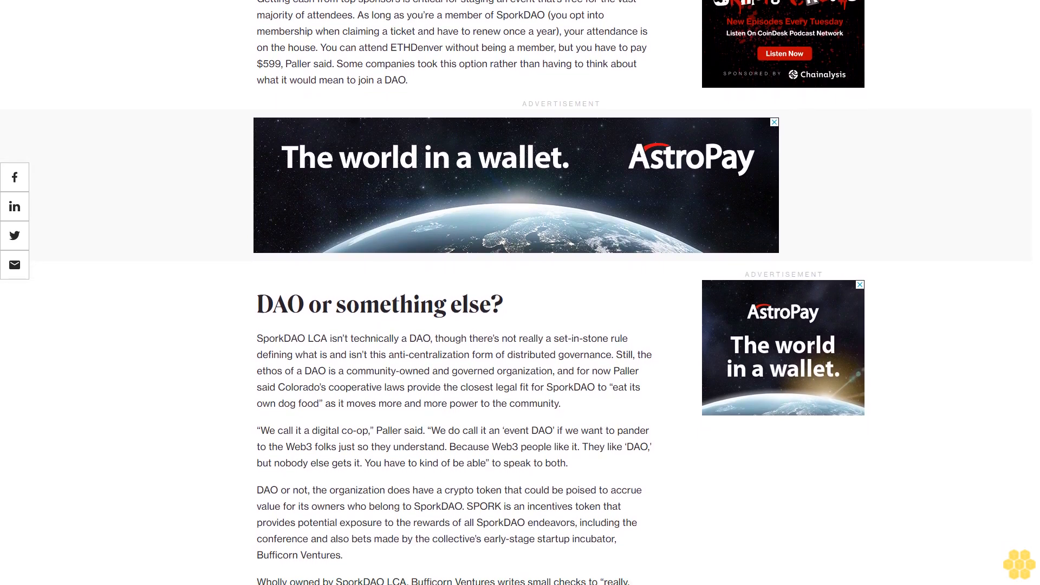
scroll(down, 3)
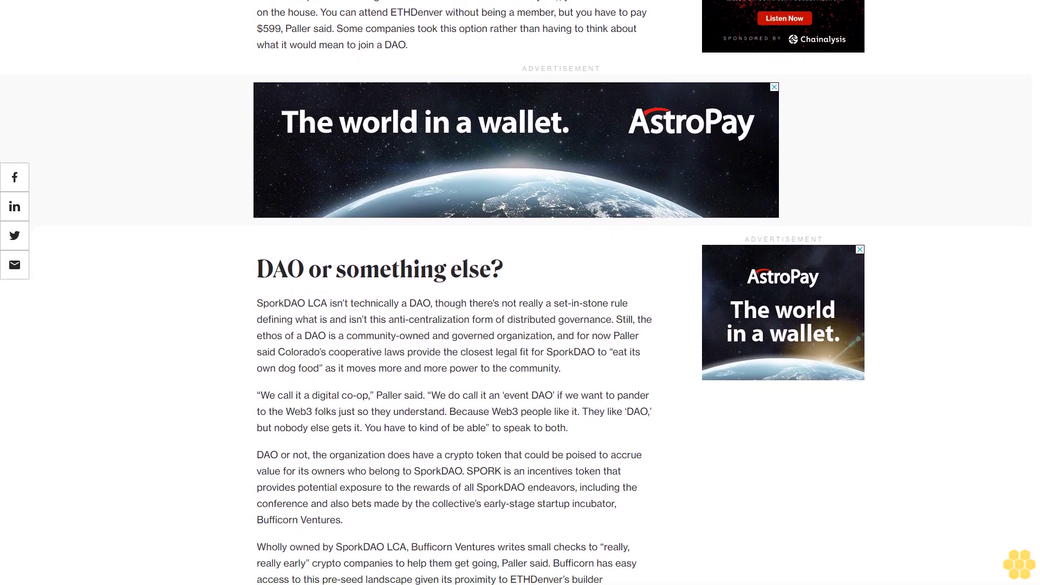
scroll(down, 3)
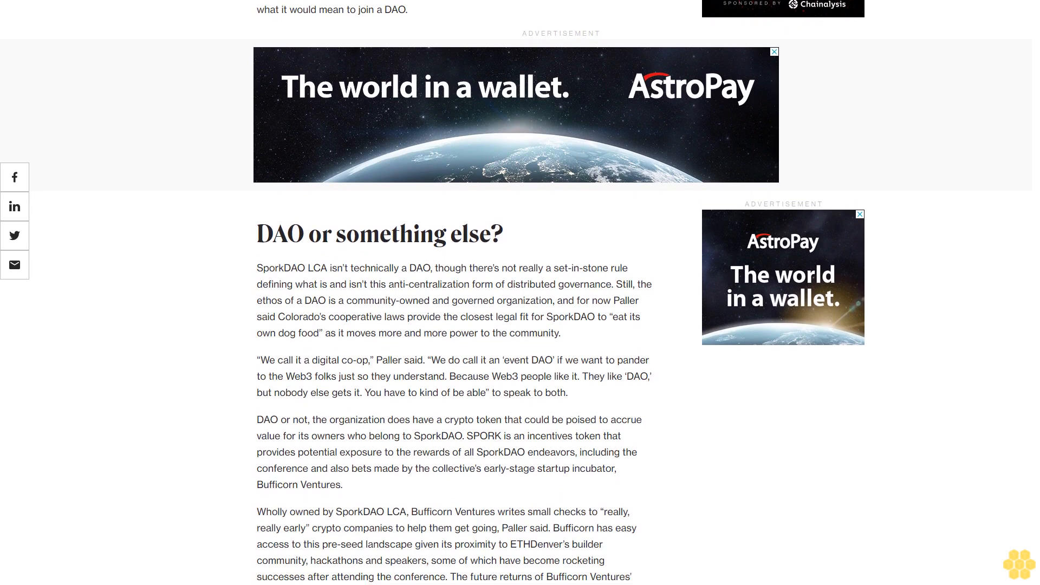
scroll(down, 3)
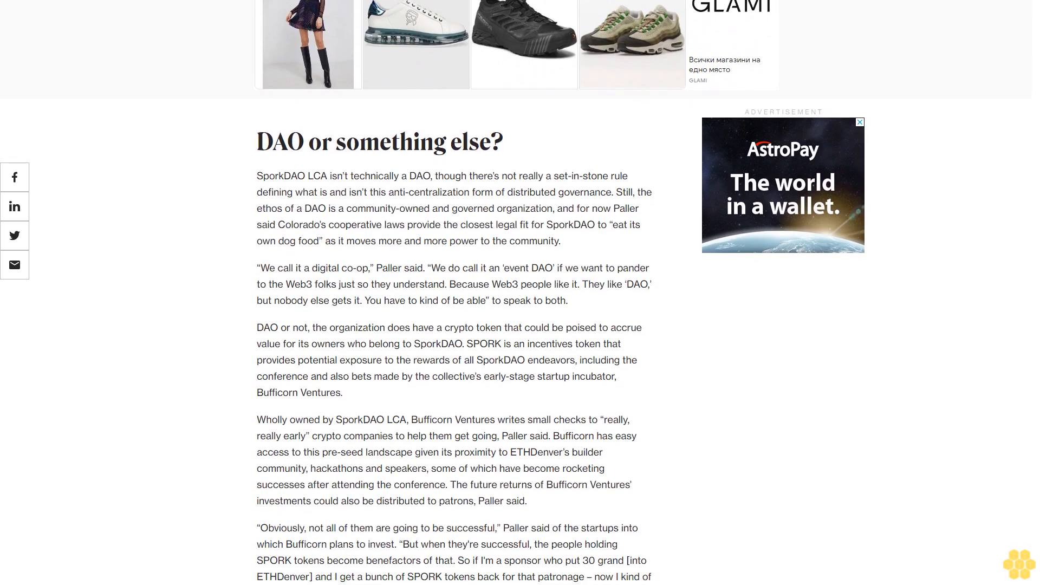
scroll(down, 3)
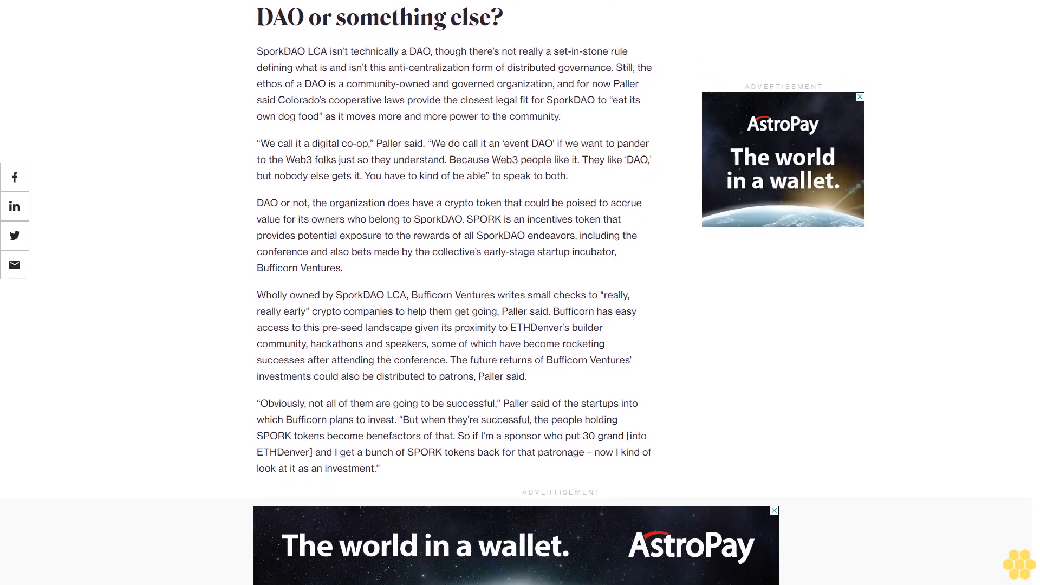
scroll(down, 3)
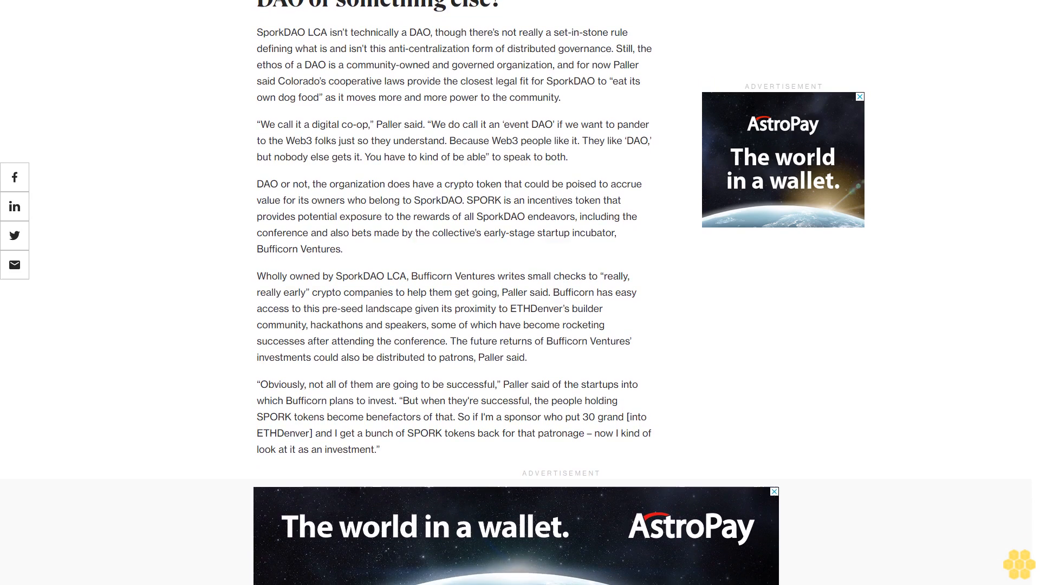
scroll(up, 3)
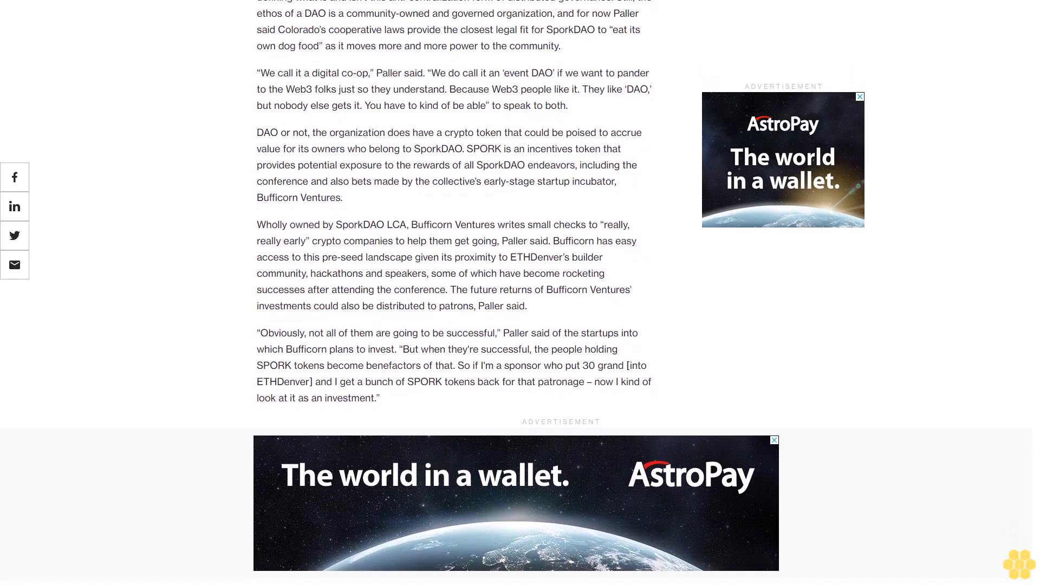
scroll(down, 3)
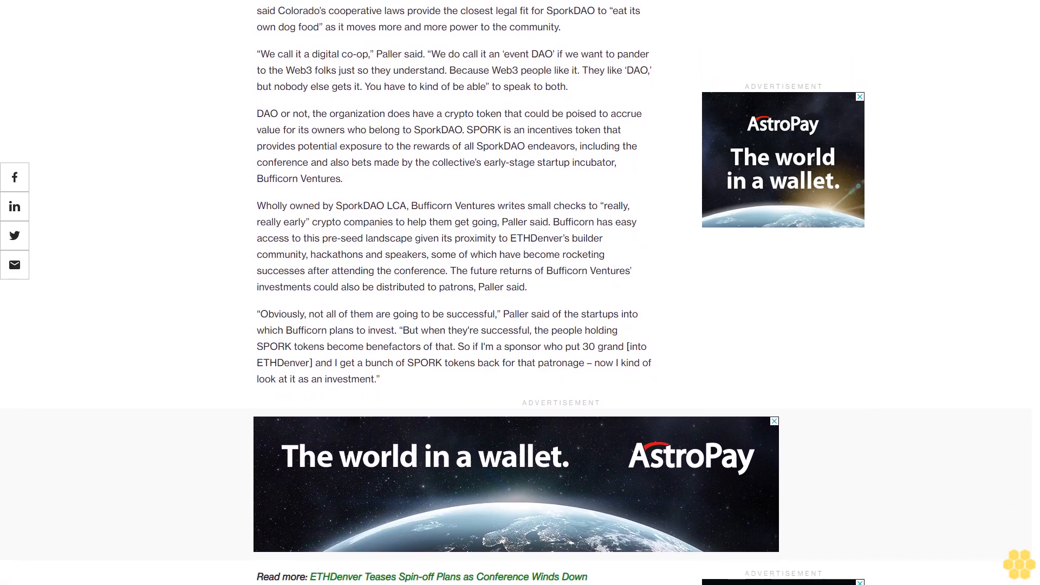